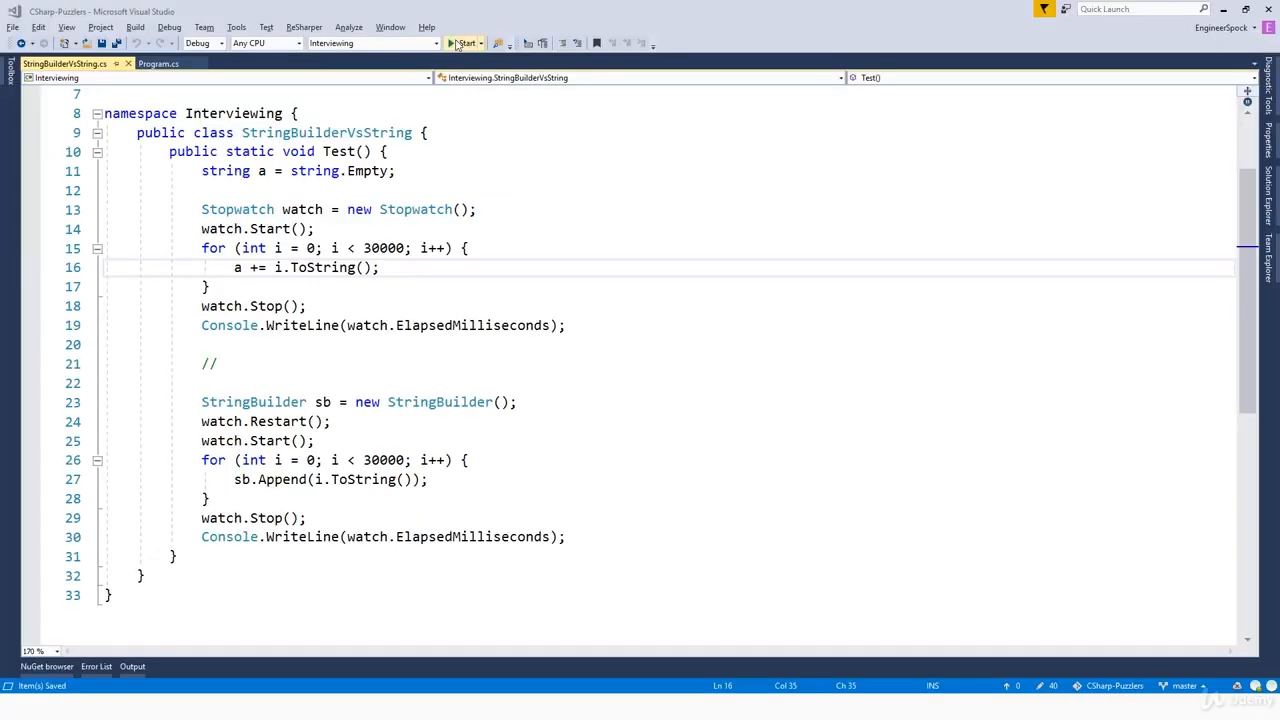
Build and run the StringBuilderVsString benchmark, showing 1775 ms for string versus 4 ms for StringBuilder.
{"action": "left_click", "coordinate": [465, 42]}
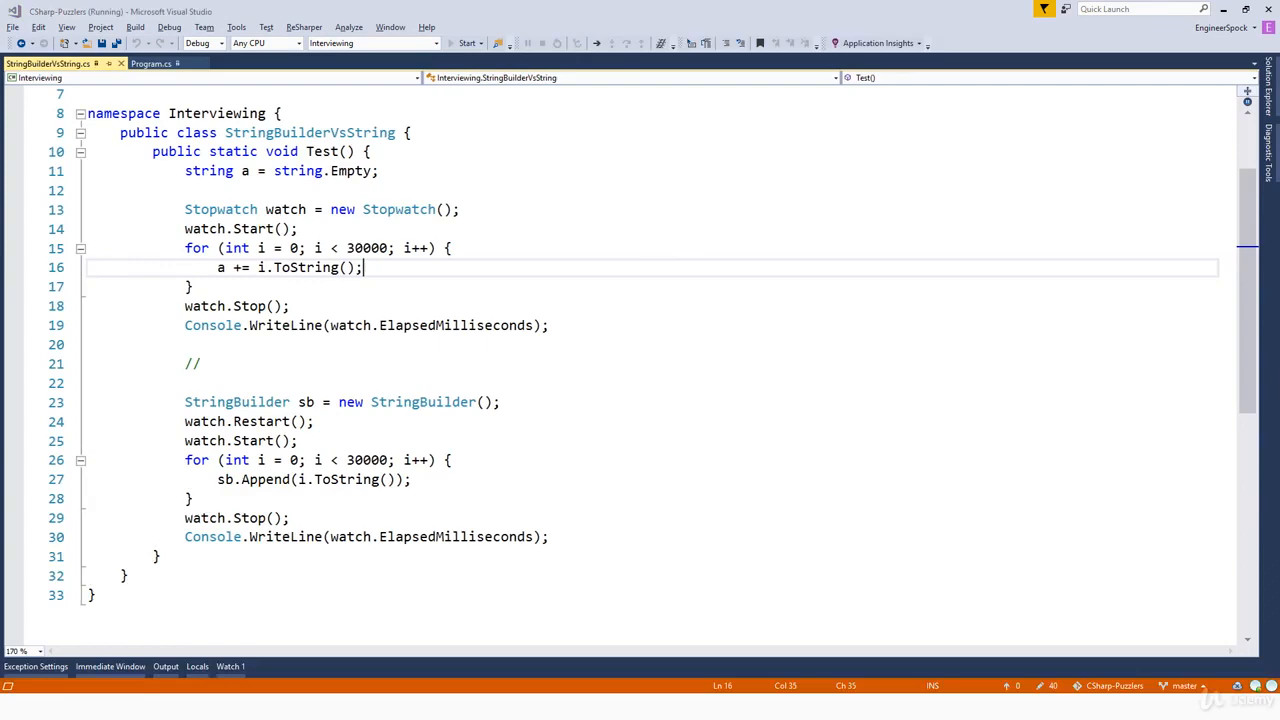
{"action": "left_click", "coordinate": [467, 42]}
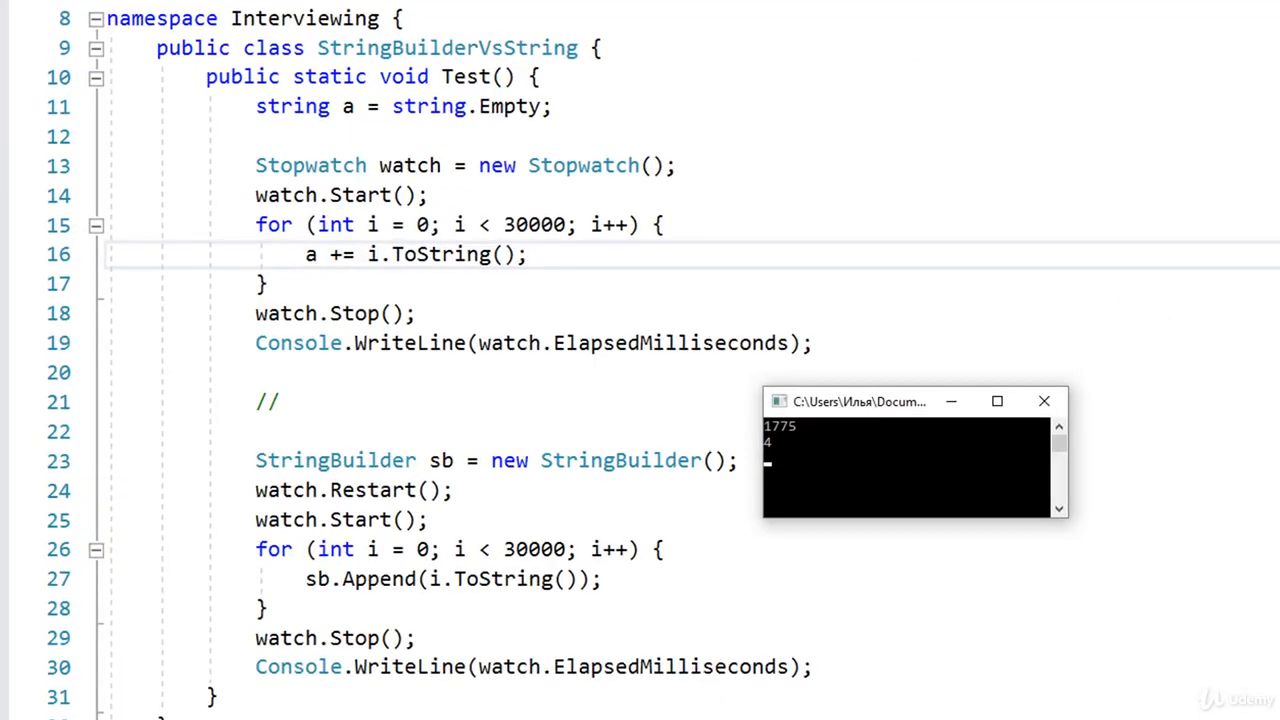
{"action": "left_click", "coordinate": [528, 254]}
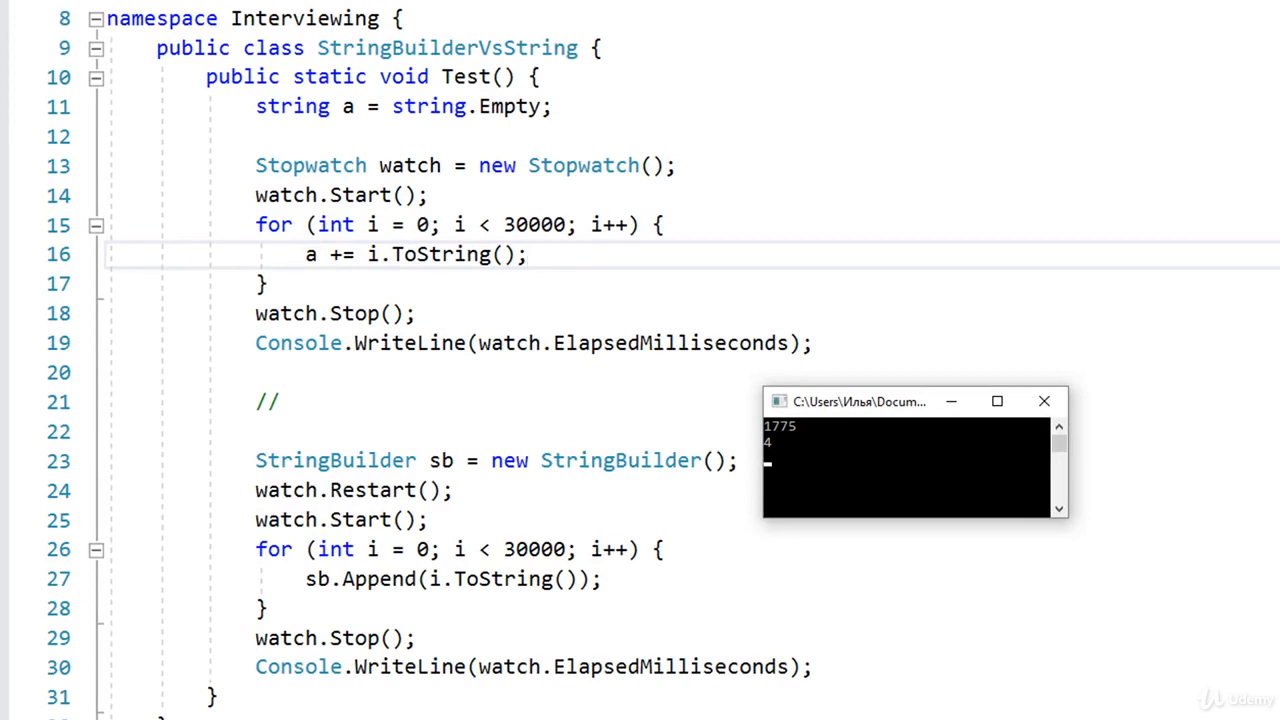
{"action": "left_click", "coordinate": [527, 254]}
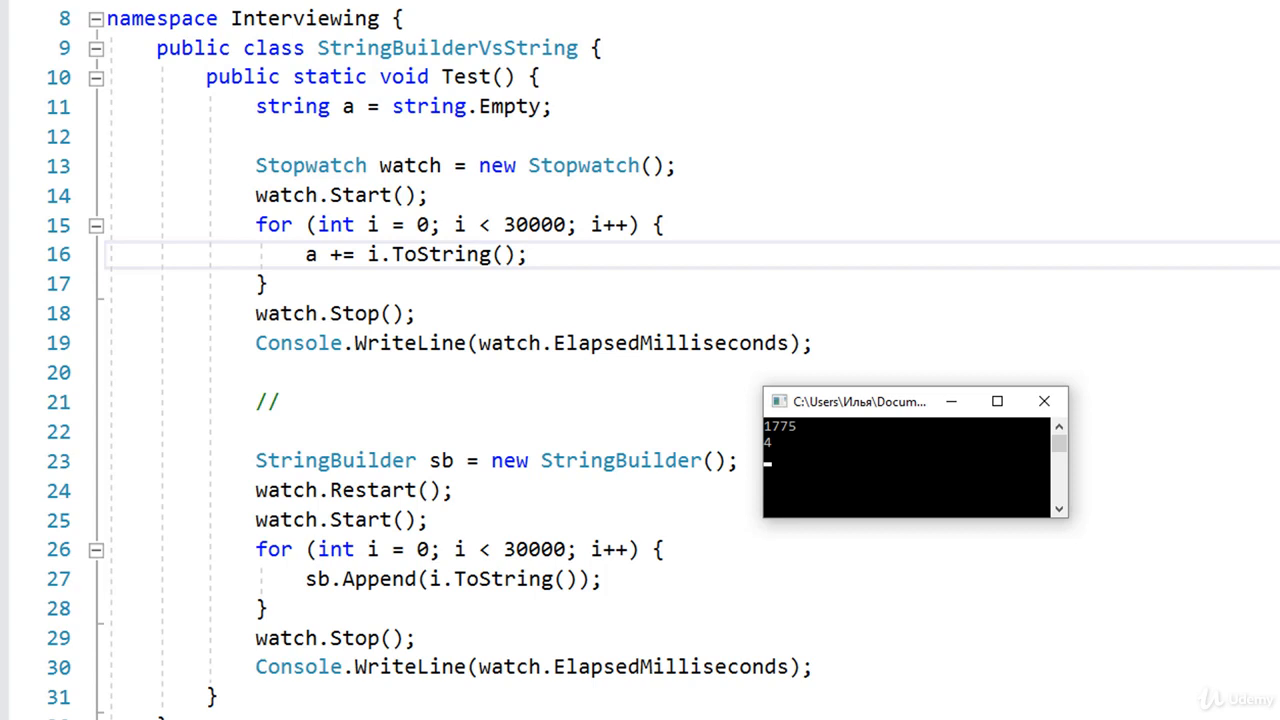
{"action": "left_click", "coordinate": [527, 254]}
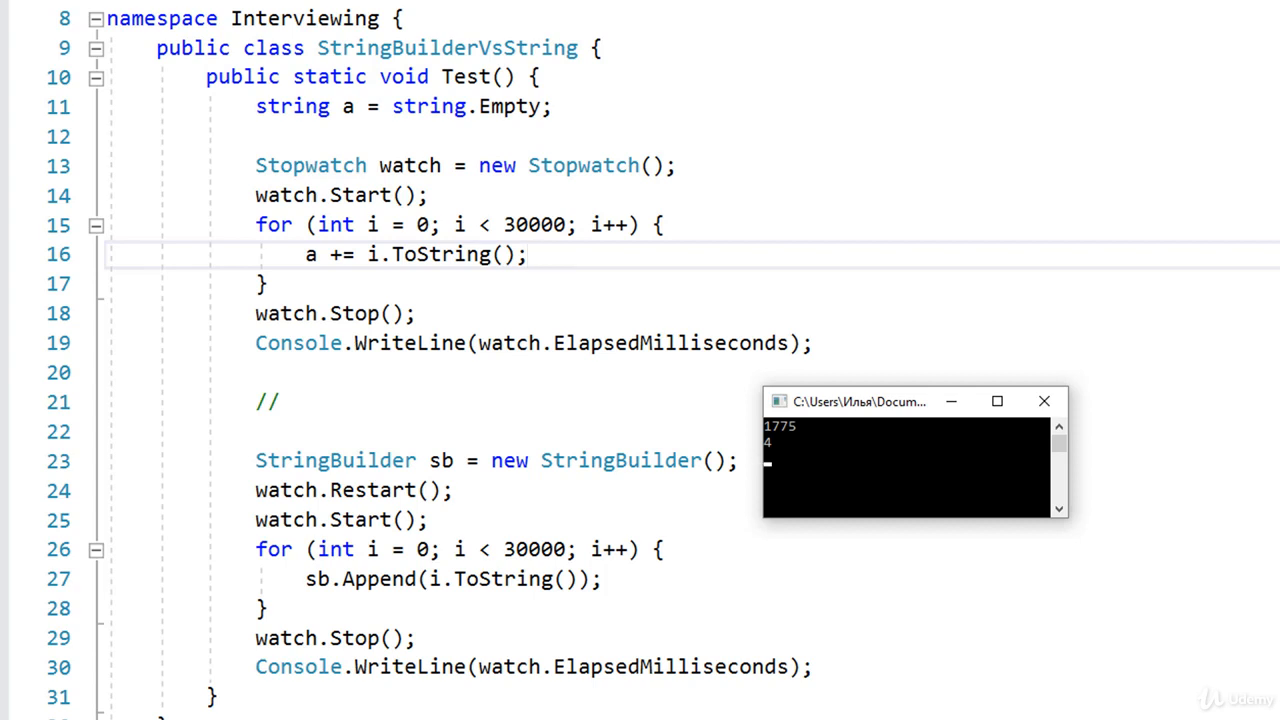
{"action": "left_click", "coordinate": [528, 254]}
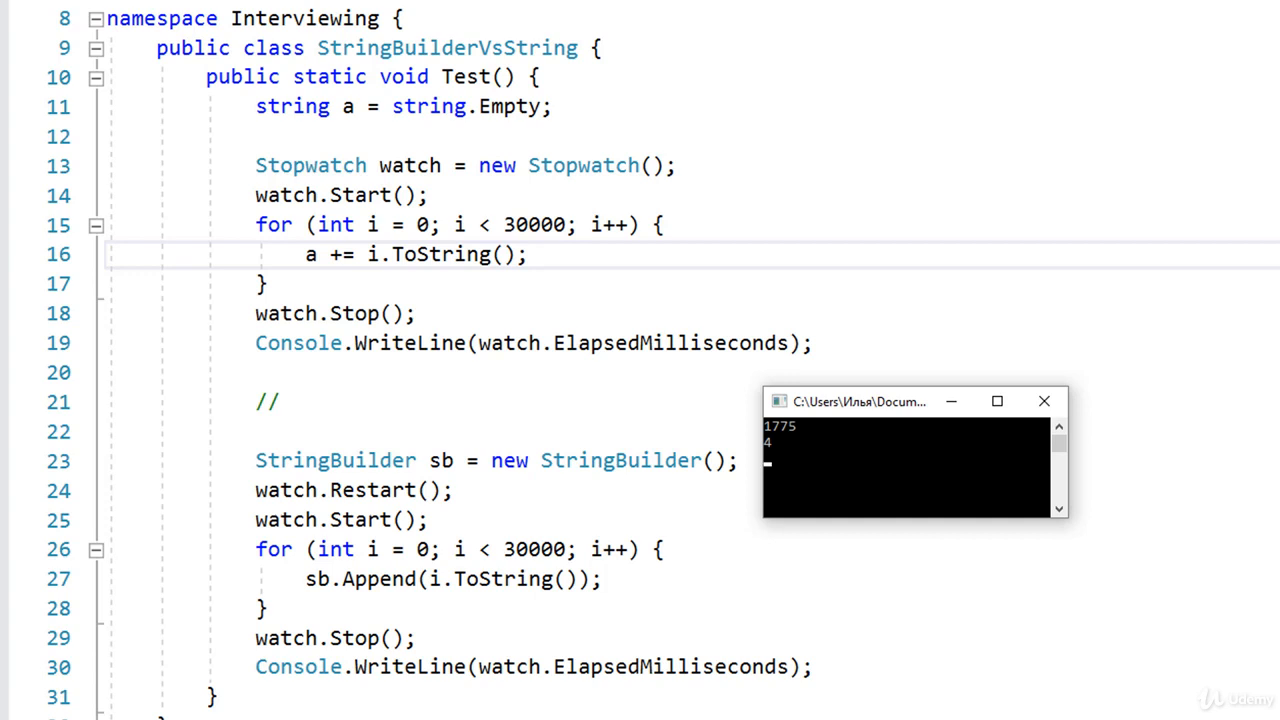
{"action": "left_click", "coordinate": [527, 254]}
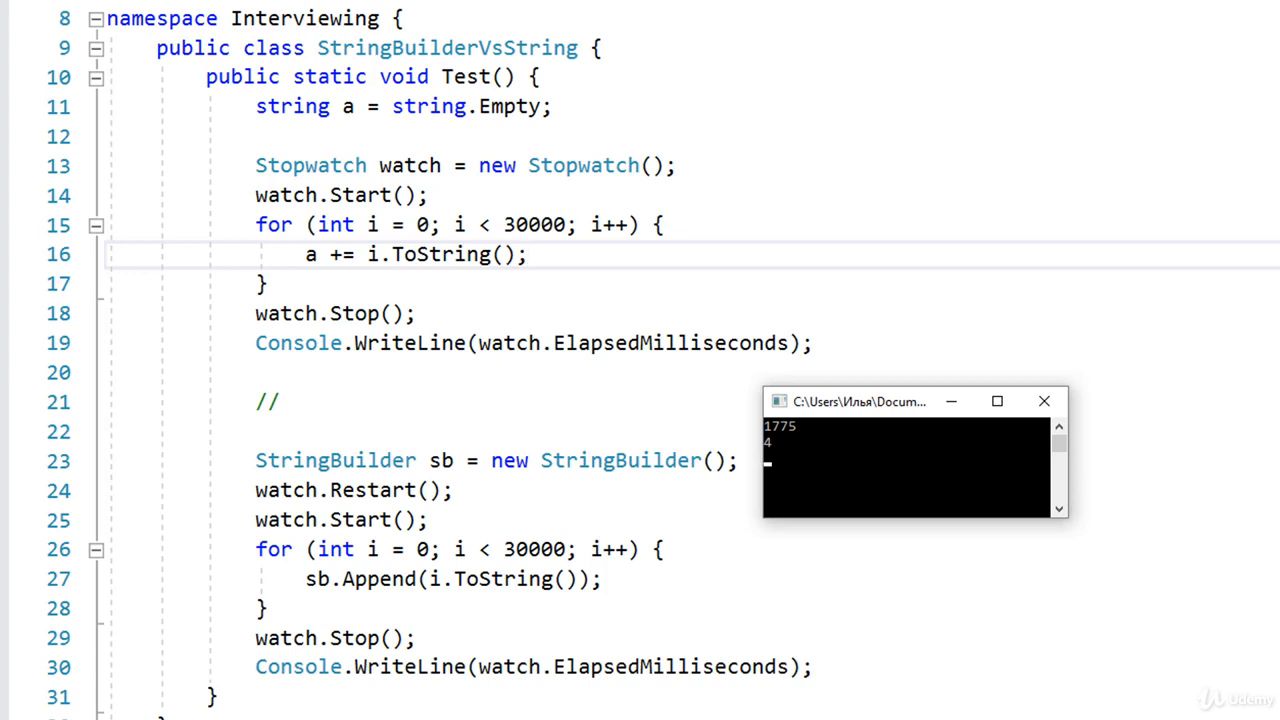
{"action": "left_click", "coordinate": [528, 254]}
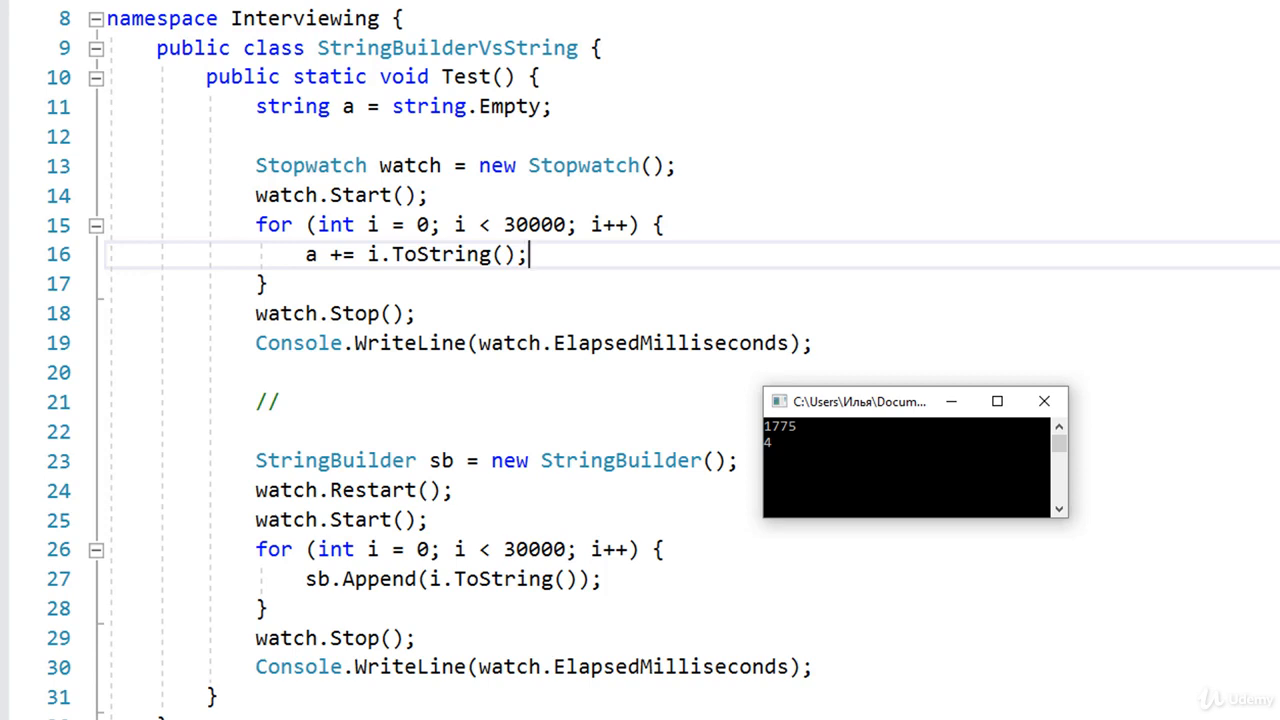